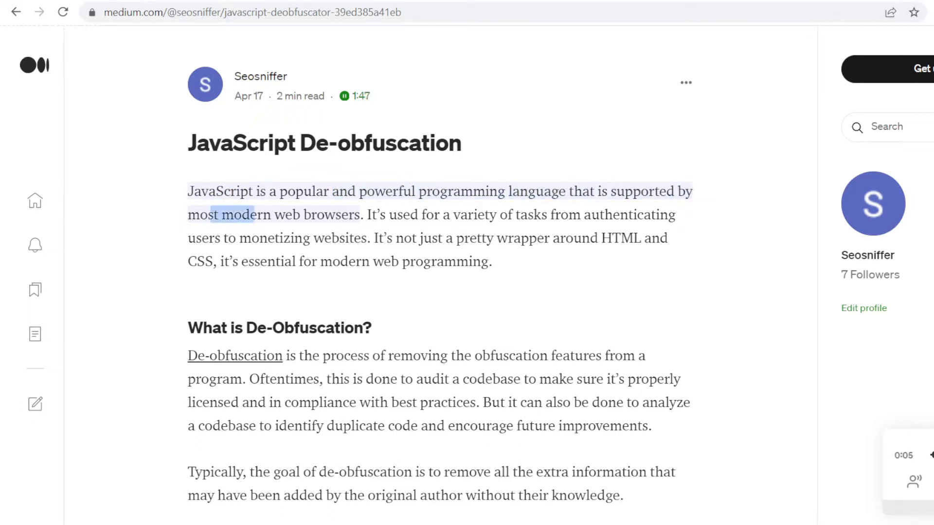
Scroll down following the highlighted narration through the intro and 'What is De-Obfuscation?' section
left_click_drag(368, 214, 369, 237)
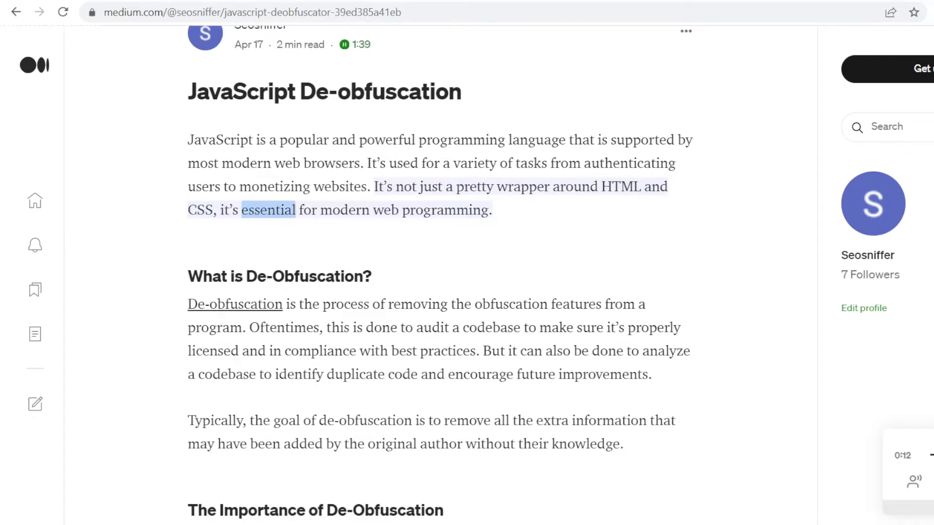
scroll("down", 3)
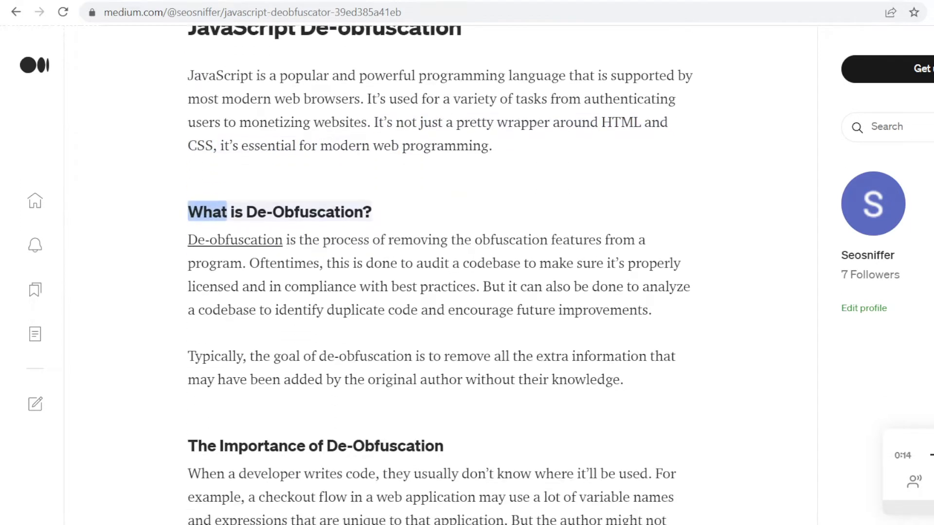
scroll("down", 3)
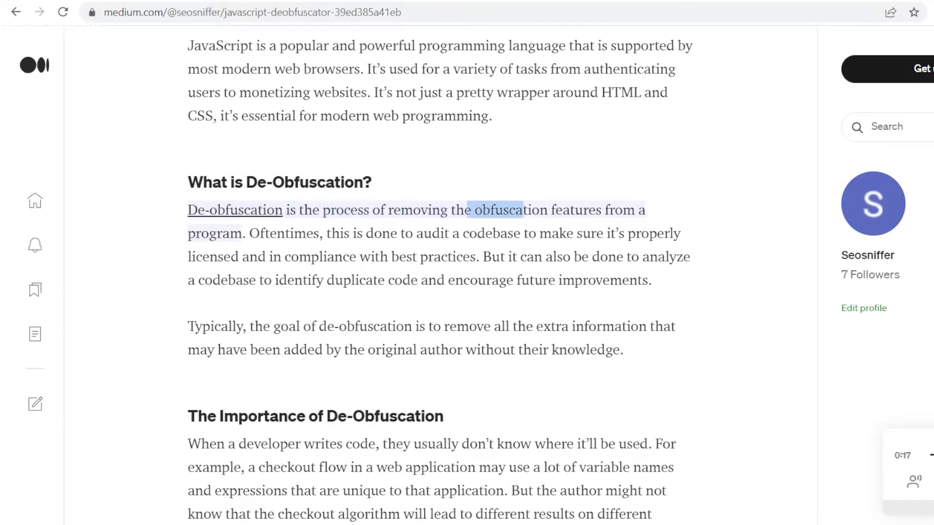
scroll("down", 3)
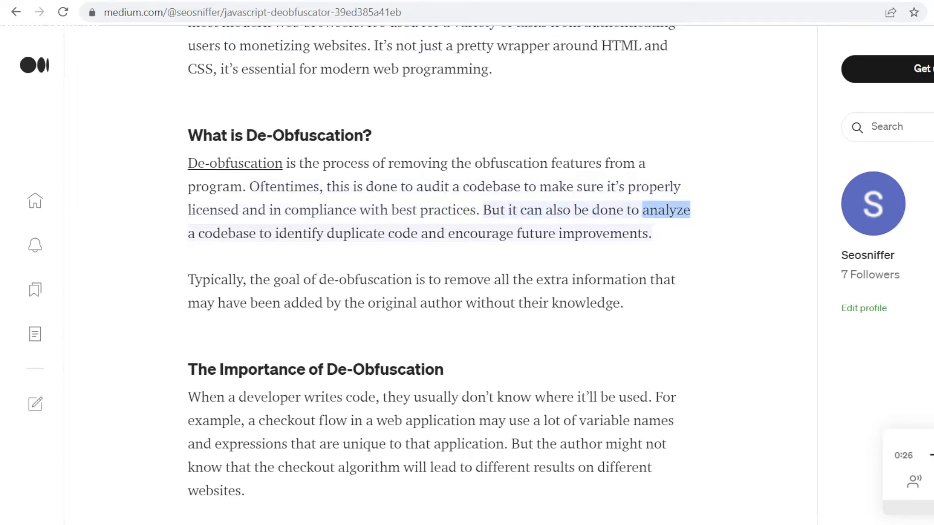
scroll("down", 3)
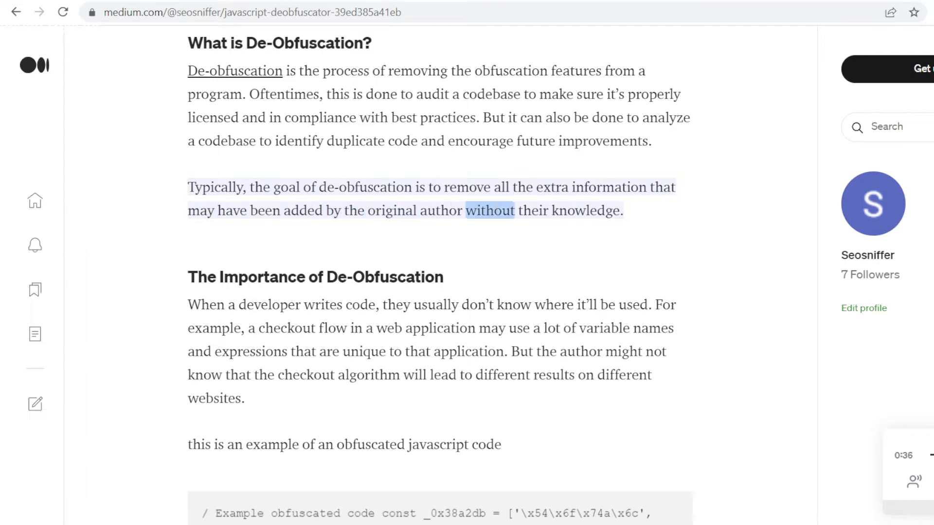
Scroll into 'The Importance of De-Obfuscation', selecting text near the obfuscated code example
scroll("down", 3)
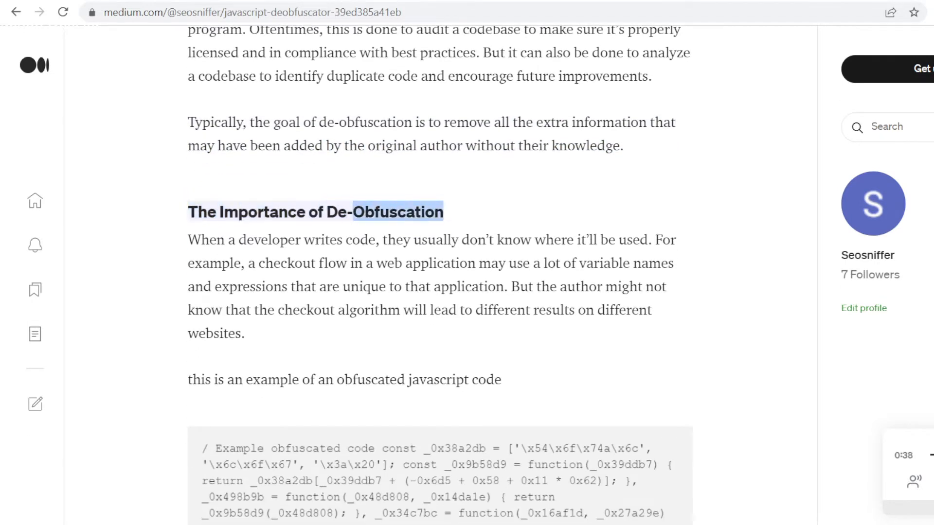
scroll("down", 3)
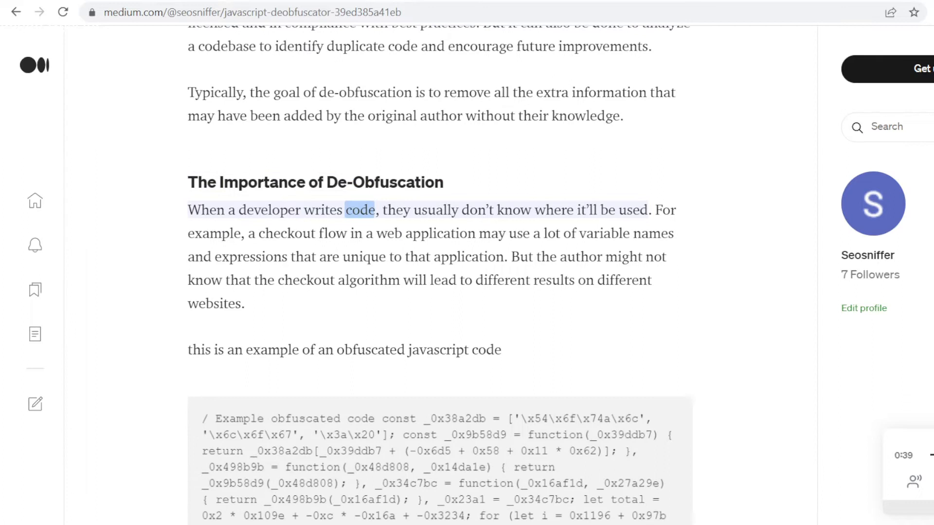
left_click_drag(344, 210, 648, 210)
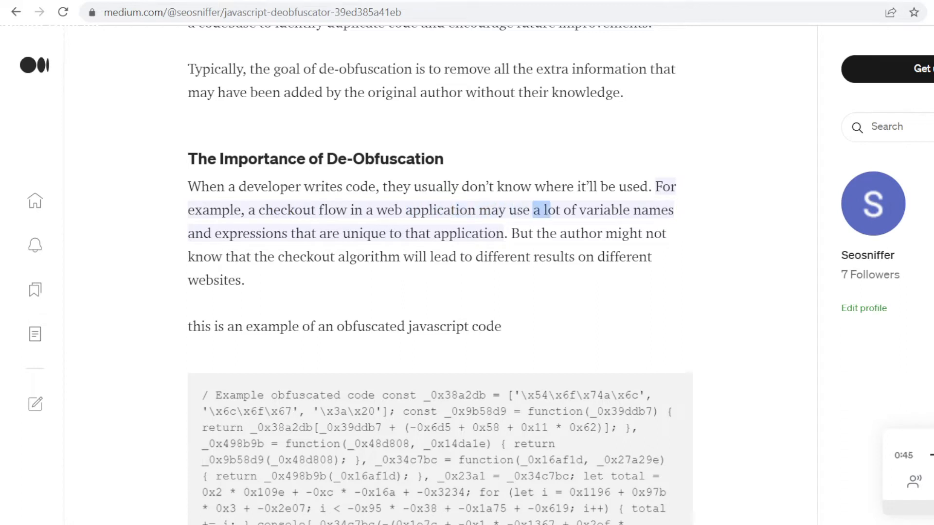
scroll("down", 3)
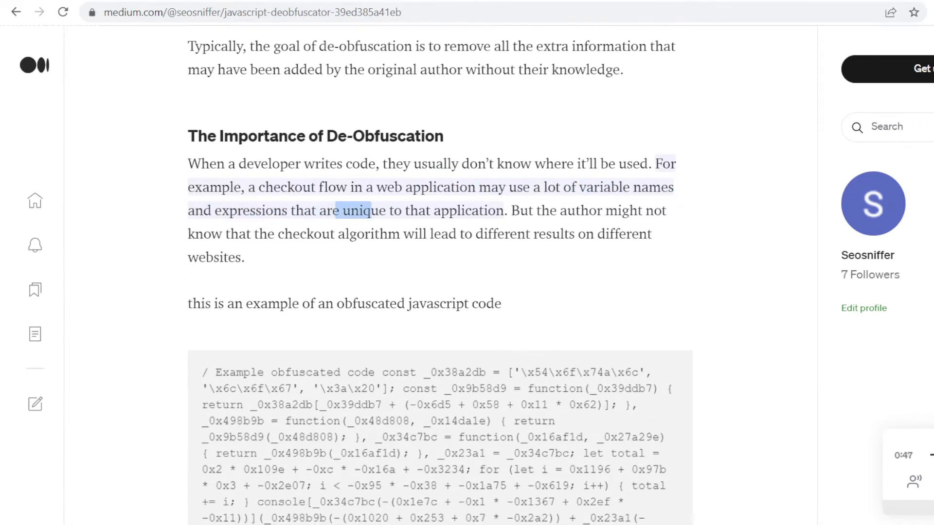
double_click(581, 210)
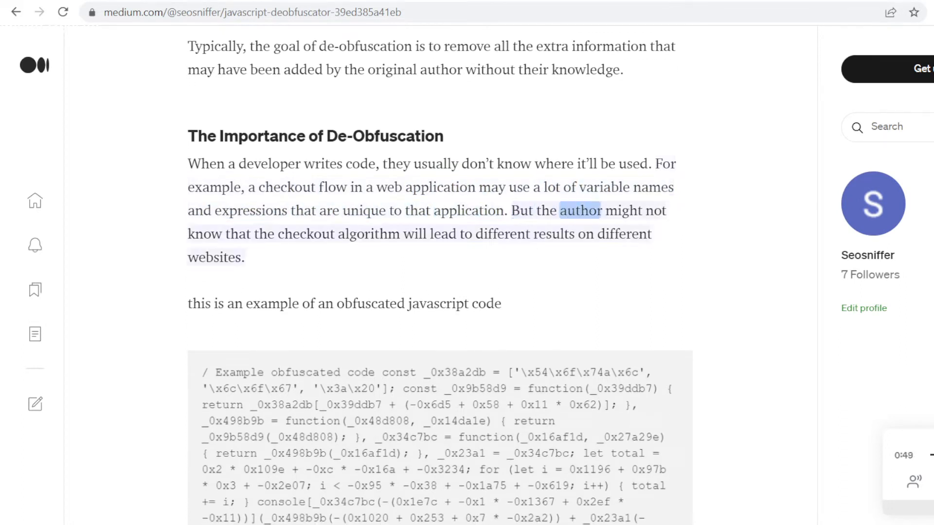
Scroll past the deobfuscated code example to the 'Why De-Obfuscation is Important' heading
scroll("down", 3)
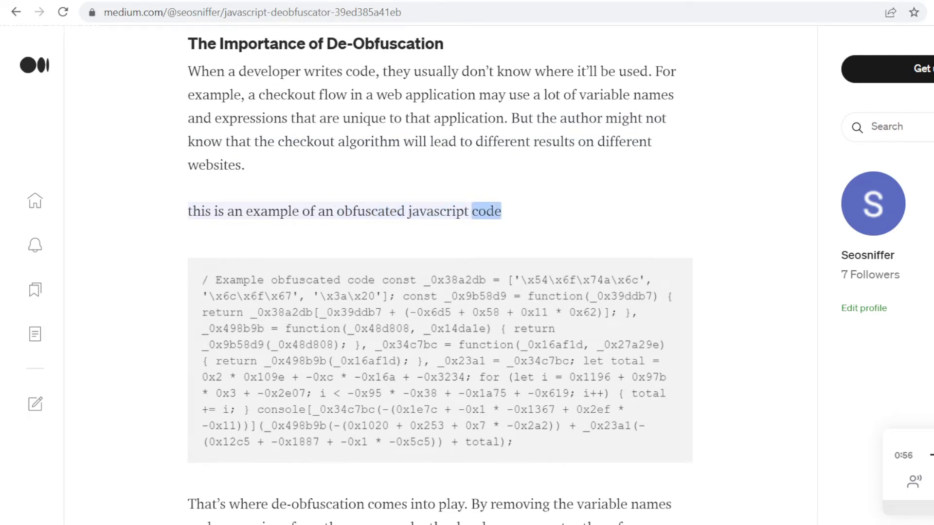
scroll("down", 3)
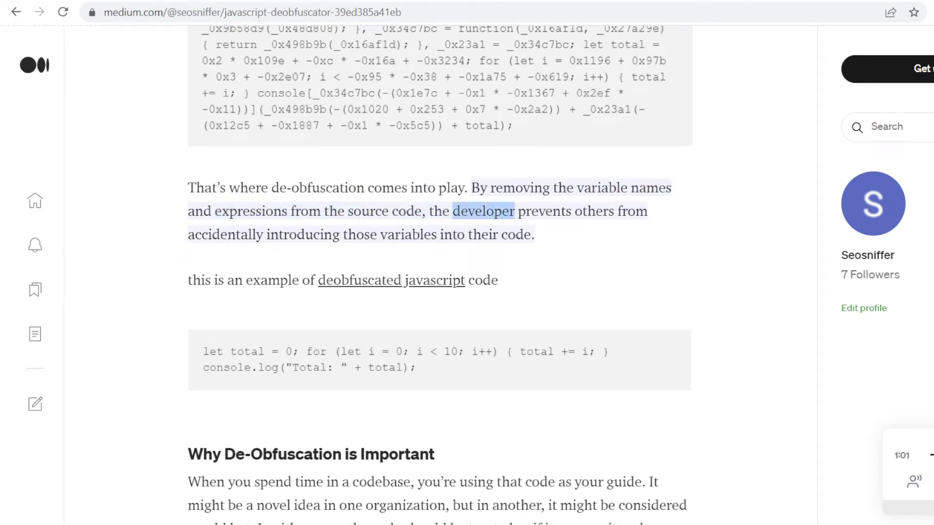
scroll("down", 3)
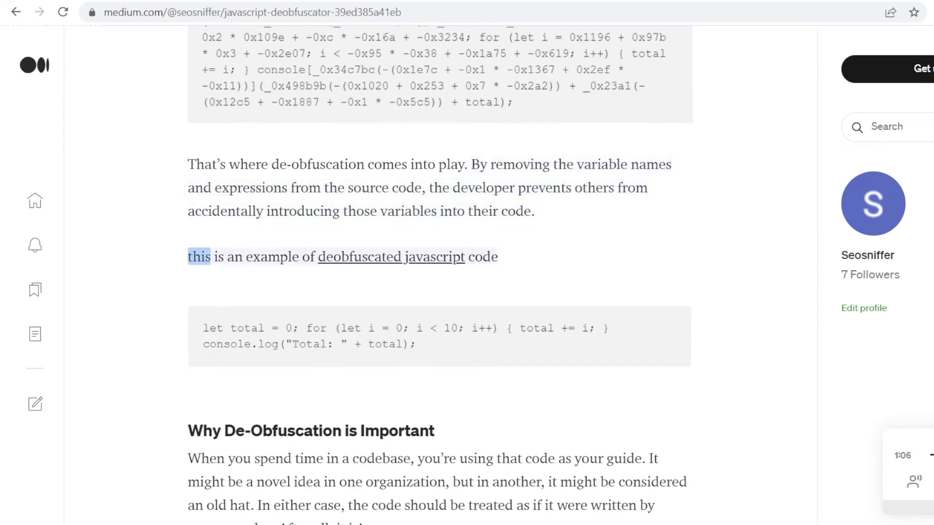
scroll("down", 3)
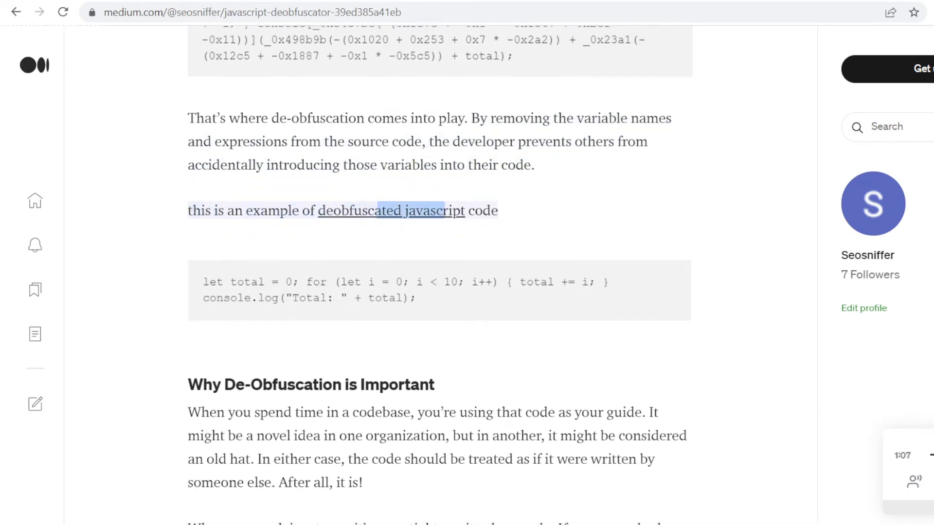
scroll("down", 3)
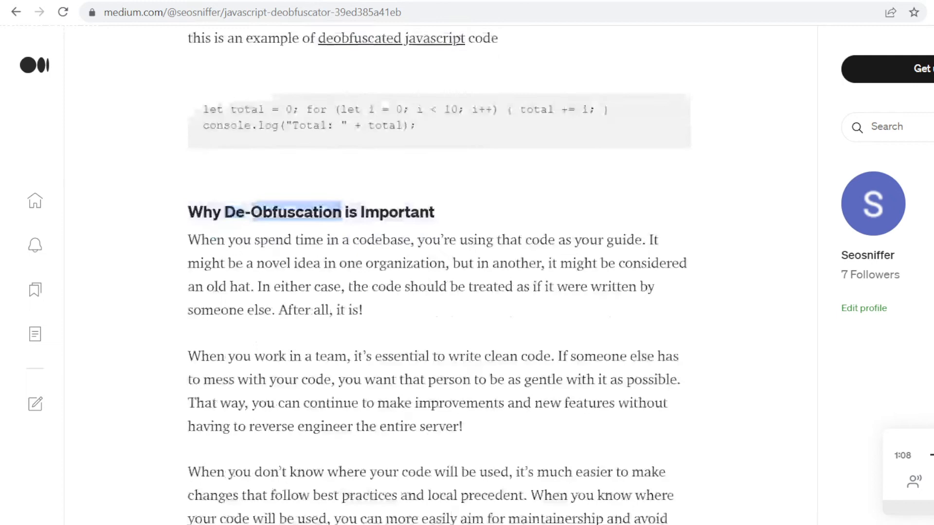
Scroll through the first two paragraphs of 'Why De-Obfuscation is Important' as they are read
scroll("down", 3)
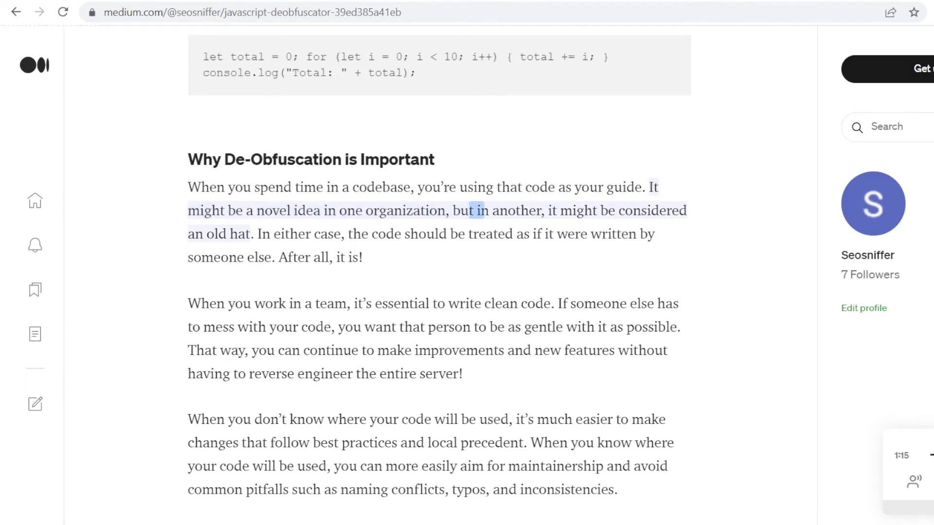
scroll("down", 3)
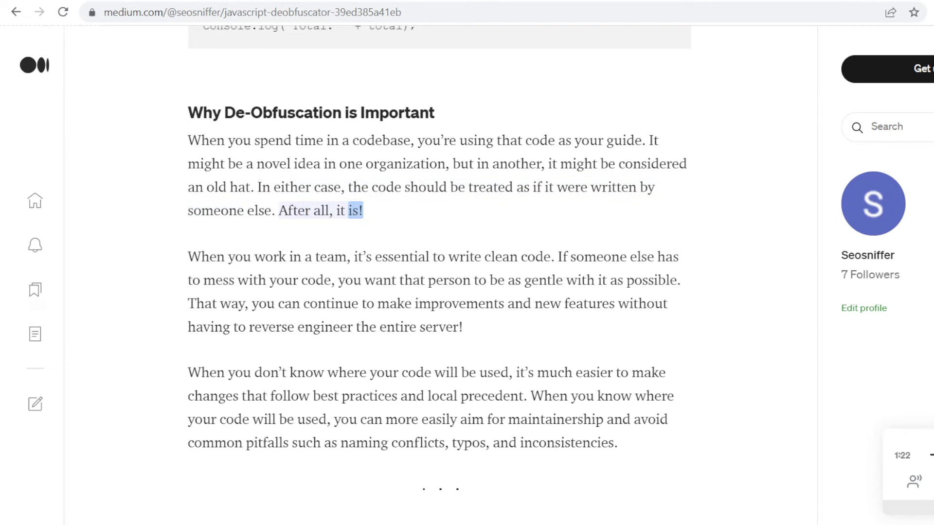
scroll("down", 3)
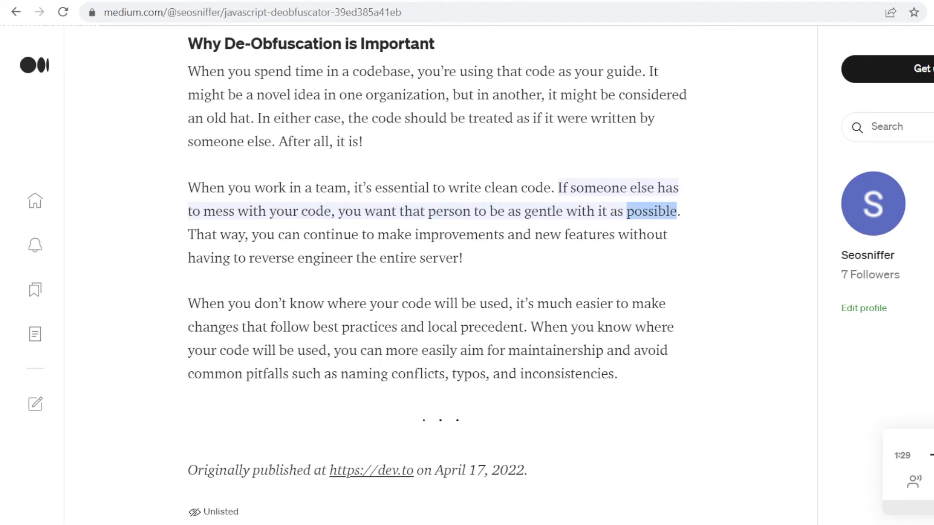
scroll("down", 3)
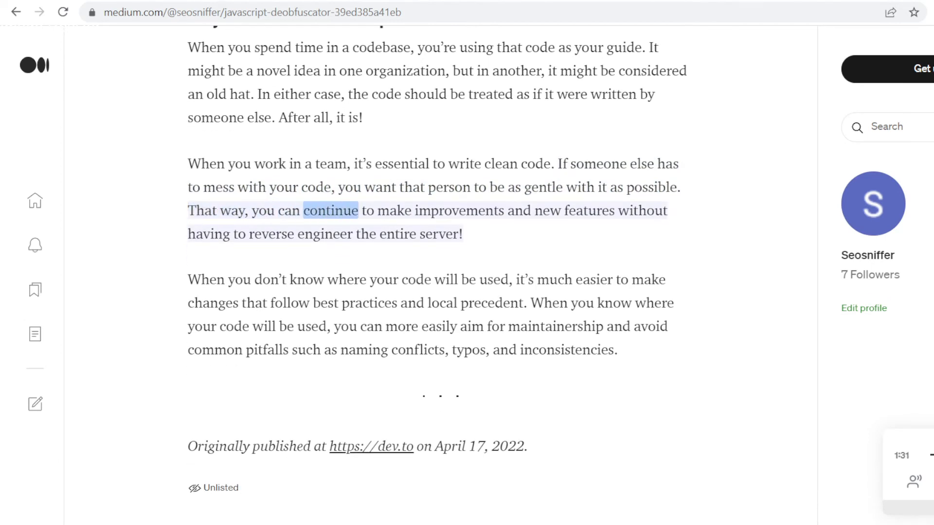
Scroll to the article's final paragraph and closing publication note, selecting words along the way
double_click(643, 211)
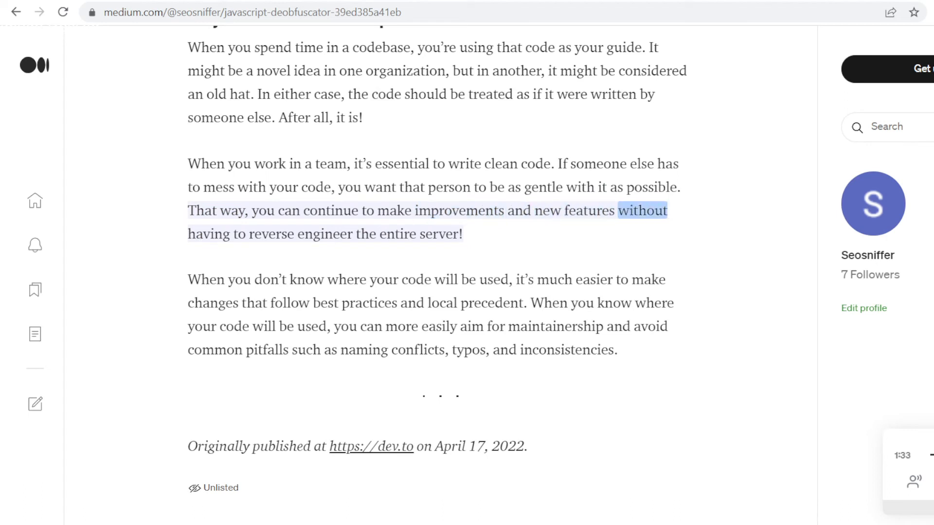
scroll("down", 3)
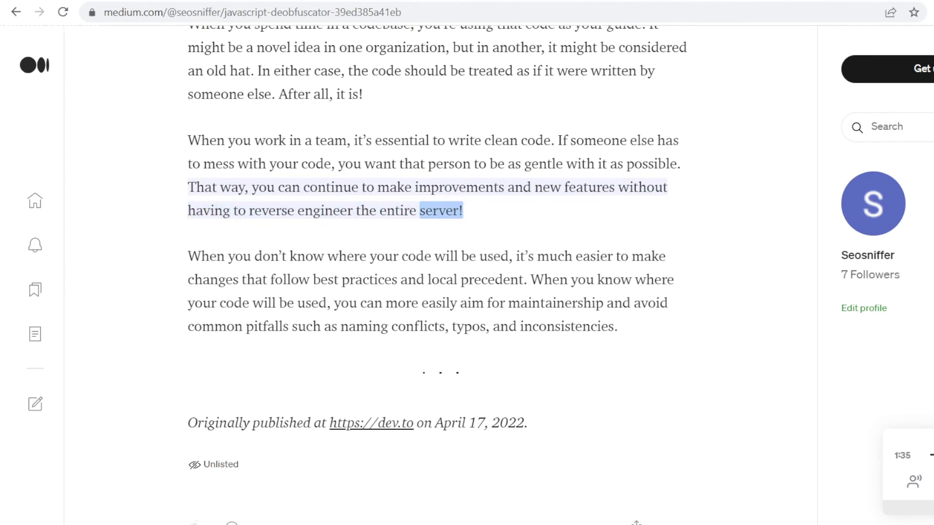
scroll("down", 3)
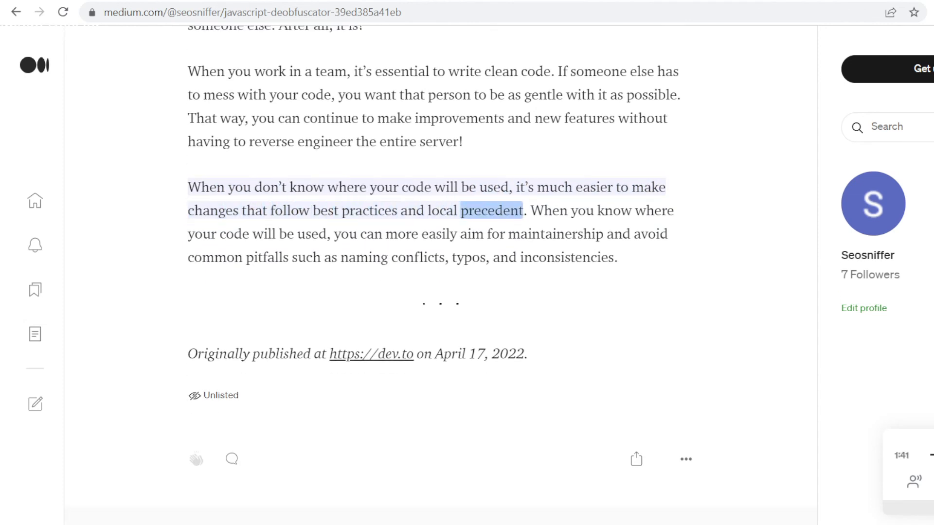
scroll("down", 3)
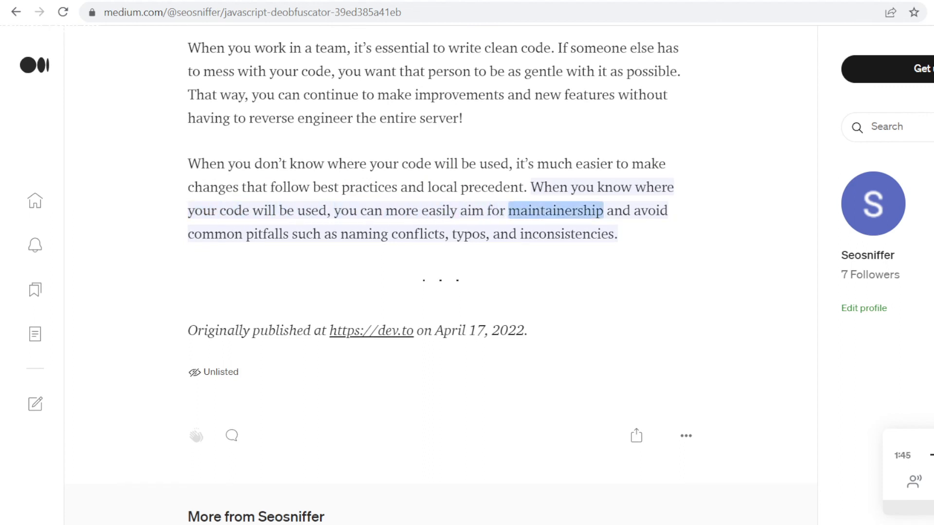
scroll("down", 3)
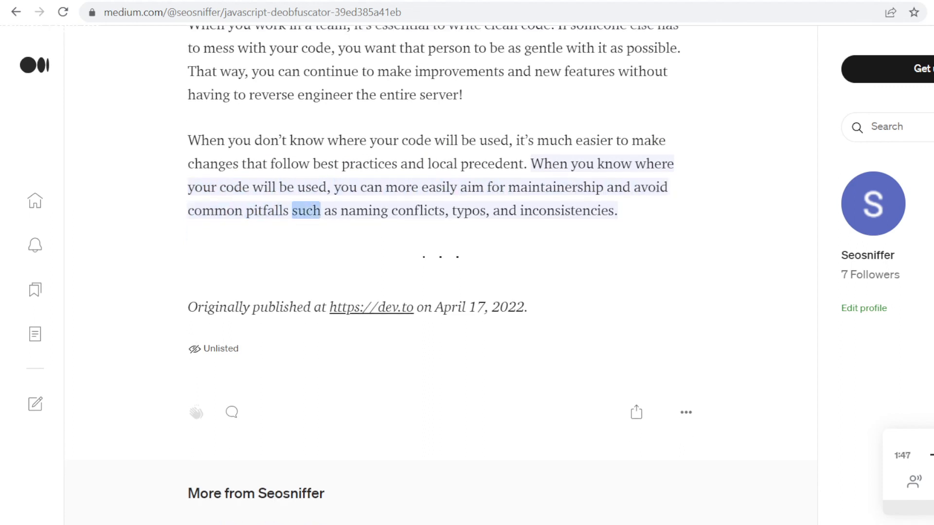
double_click(468, 210)
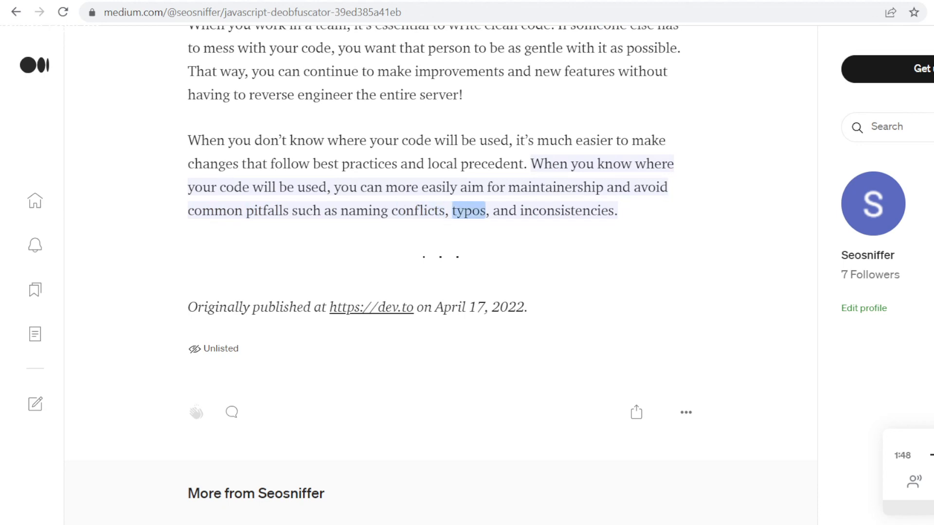